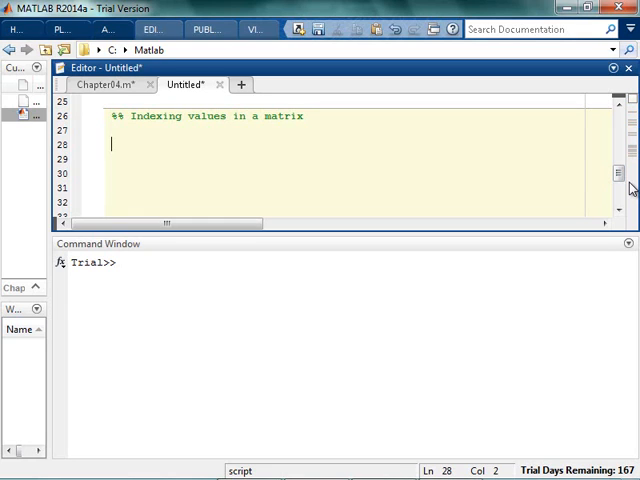
# - Define A = [3 5 6 9 2 3] and reassign its third element with A(3) = 65
pyautogui.write('A = [ 3 5 6')
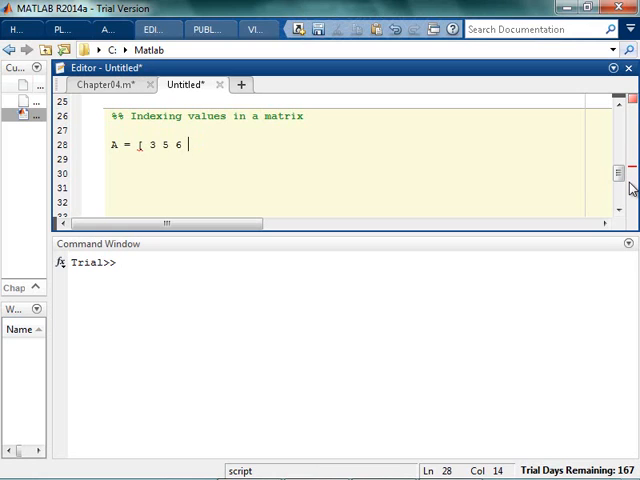
pyautogui.write('9 2 3]')
pyautogui.click(358, 130)
pyautogui.write('clc, clear')
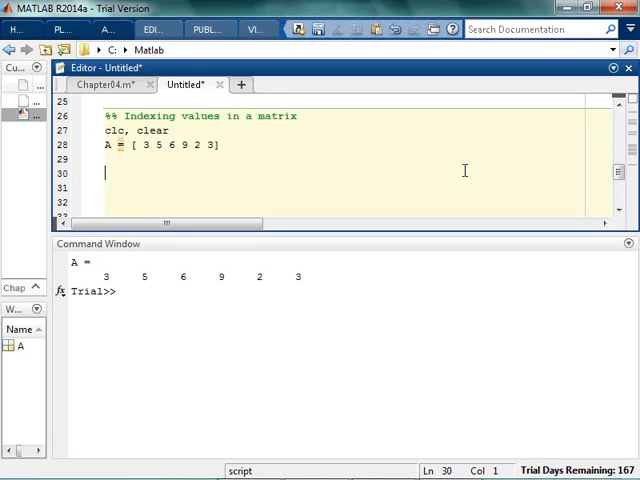
pyautogui.write('A(1')
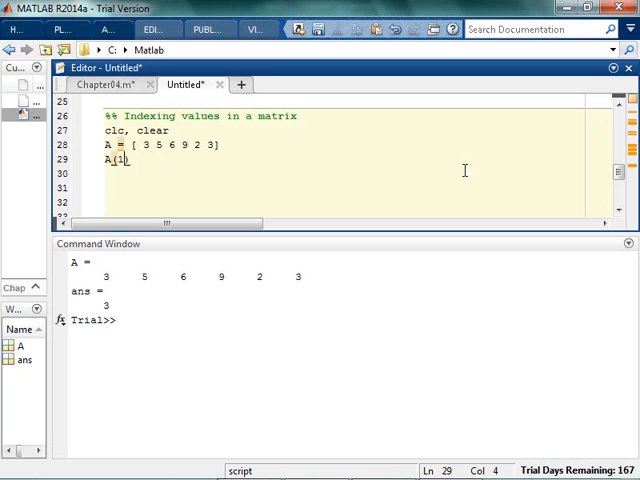
pyautogui.write('3')
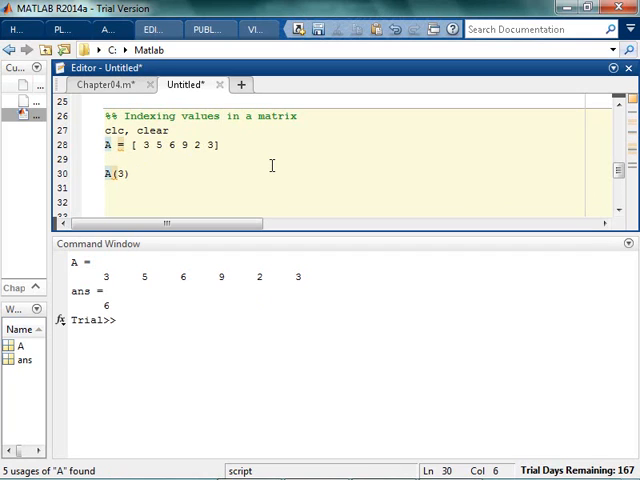
pyautogui.write('=')
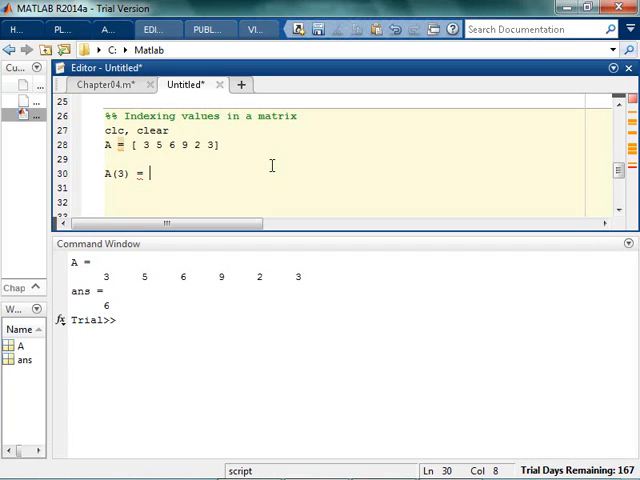
pyautogui.write('63')
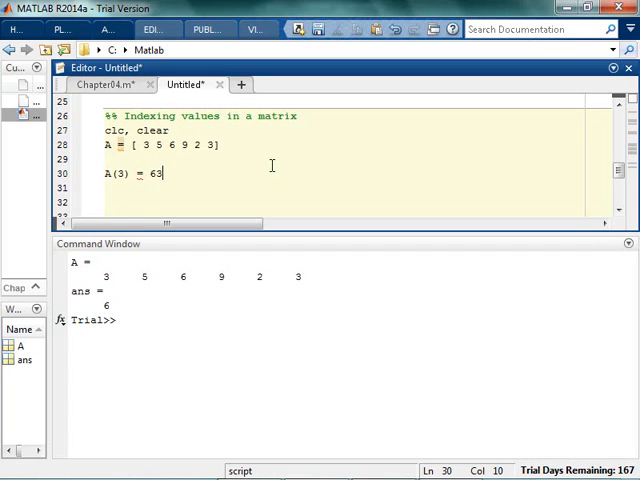
pyautogui.write('5')
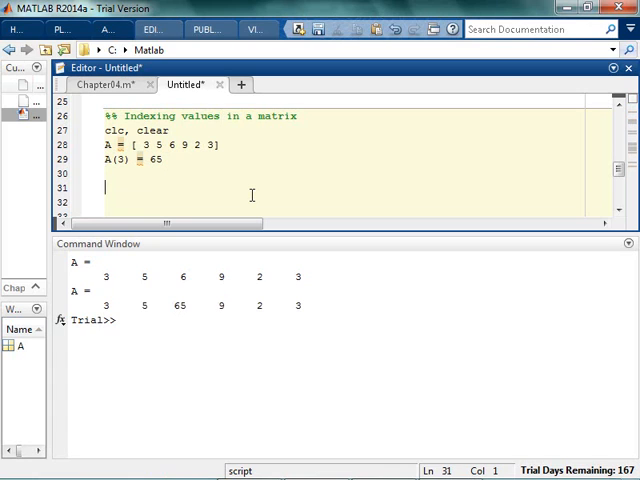
# - Define B = [0 2 4 5 3; 9 1 3 7 4], add a %B(row, column) comment, and query B(2,4)
pyautogui.write('B = [ 3 2 4 5 3')
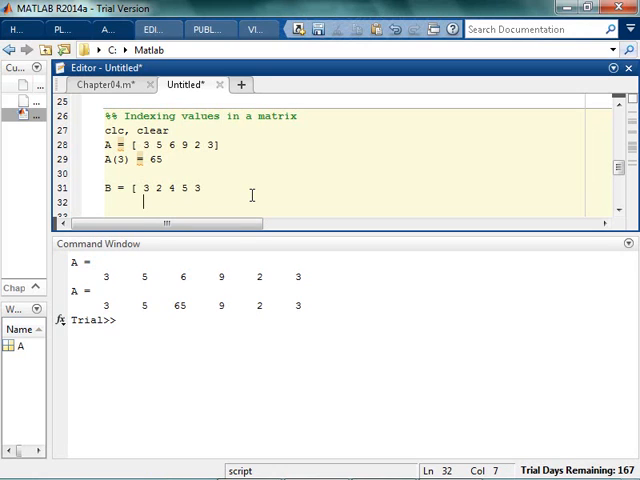
pyautogui.write('9 1 3 3 4]')
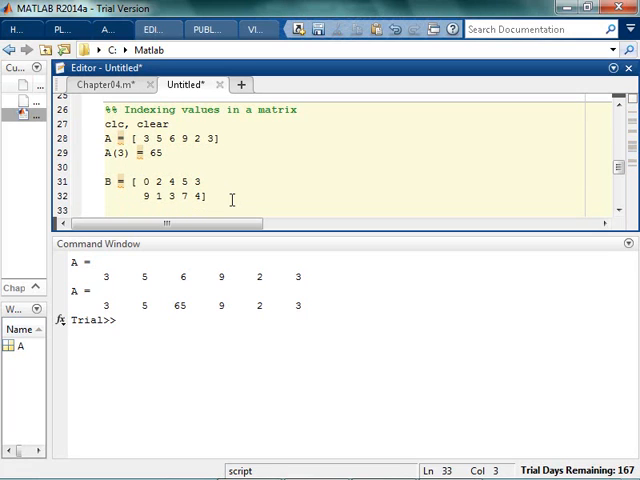
pyautogui.write('%B')
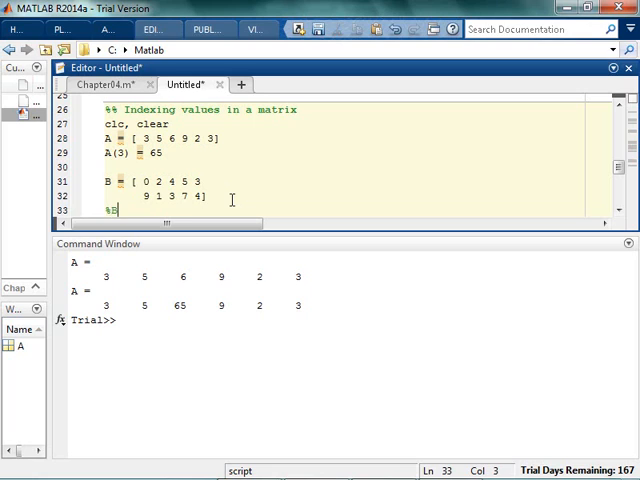
pyautogui.write('(row')
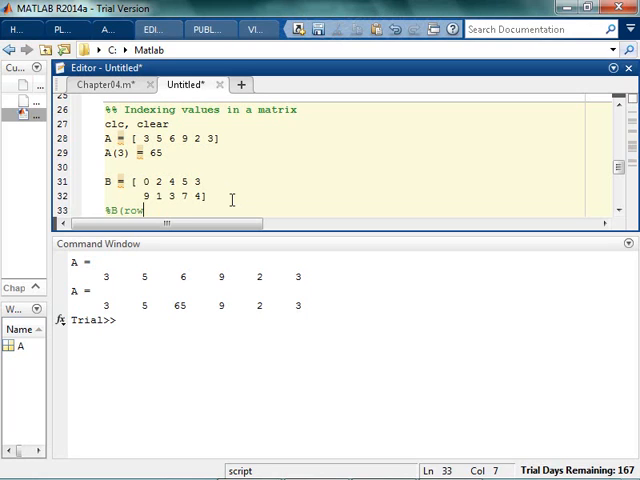
pyautogui.write(', column)')
pyautogui.write('B')
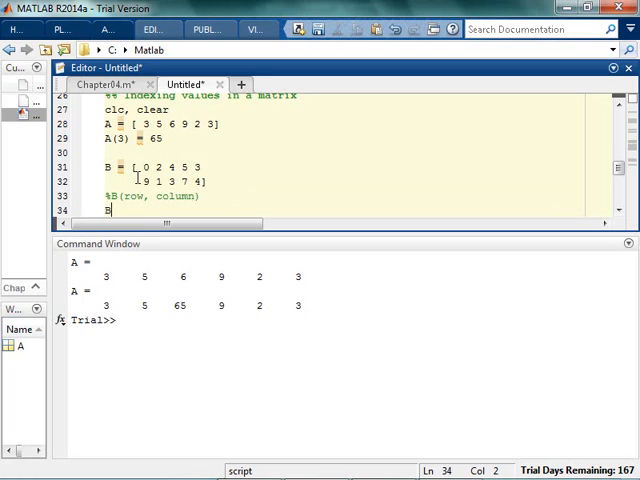
pyautogui.write('(2,4')
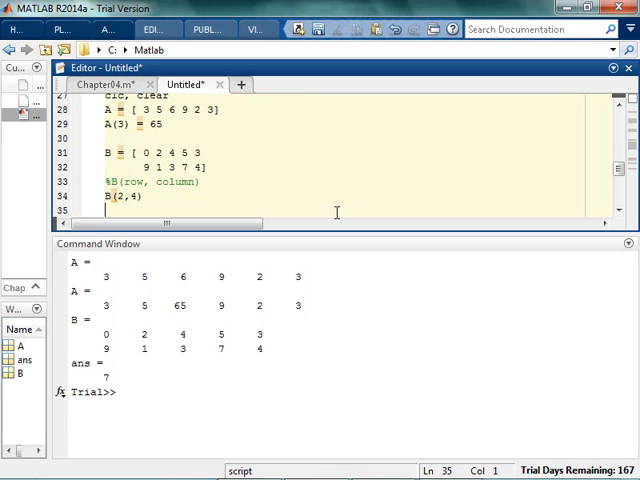
# - Add the linear-index query B(7), correcting a mistyped digit
pyautogui.write('B(')
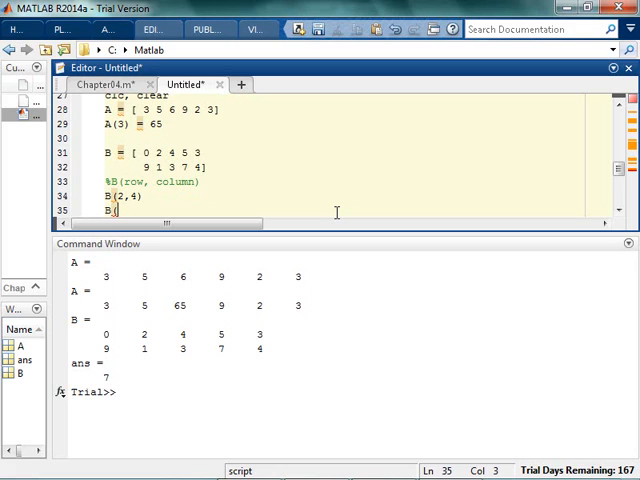
pyautogui.write('(')
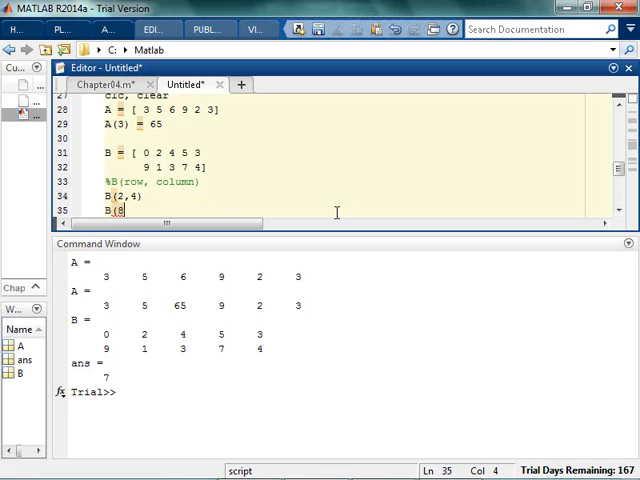
pyautogui.press('Backspace')
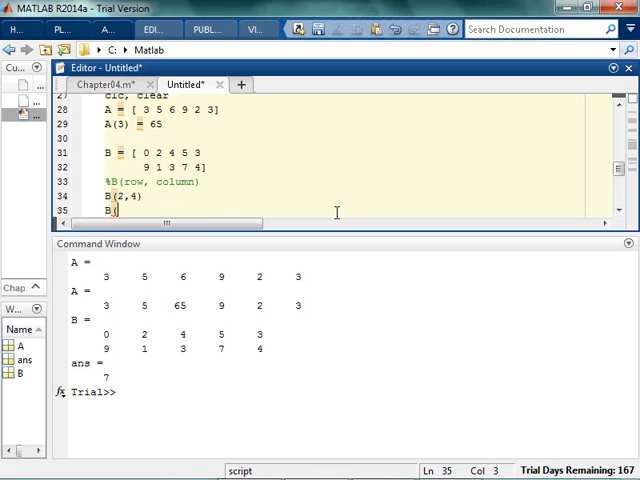
pyautogui.write('(')
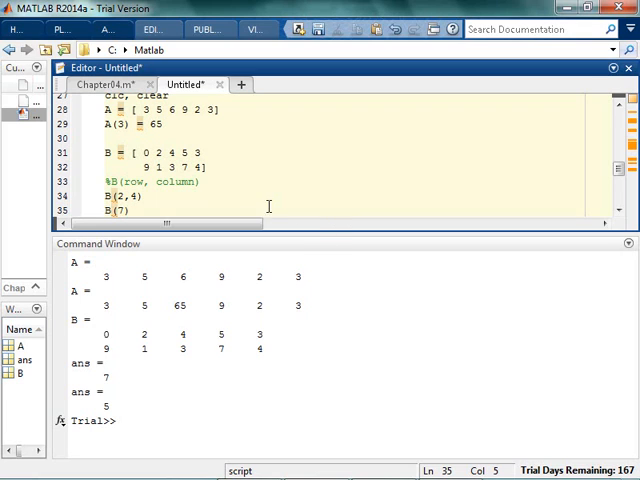
pyautogui.moveTo(120, 147)
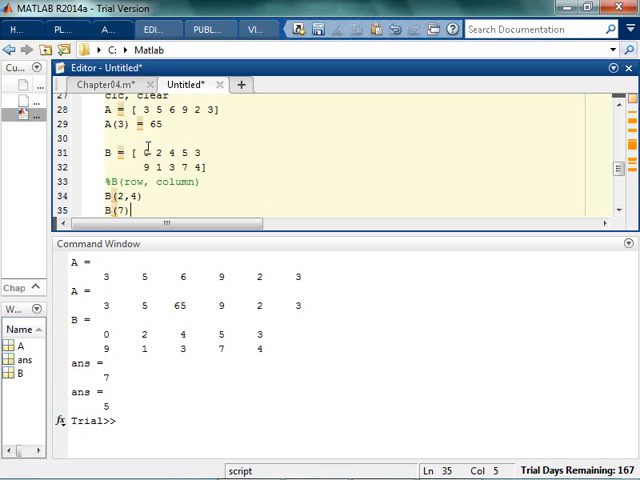
pyautogui.write('0')
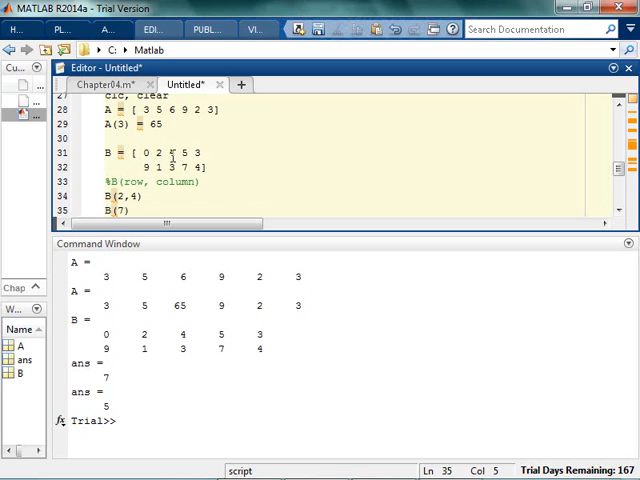
# - Add the queries B(1,2) and B(3) at the end of the script
pyautogui.click(170, 152)
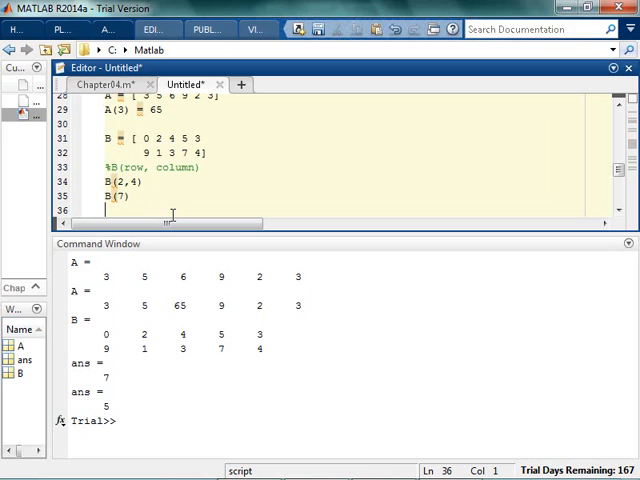
pyautogui.write('B(1,')
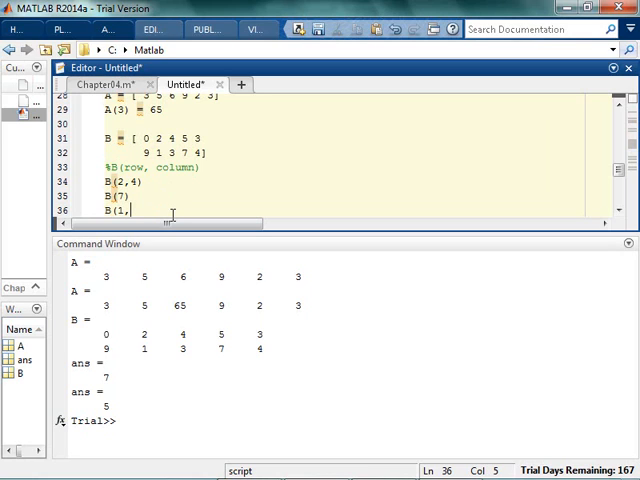
pyautogui.write('2)')
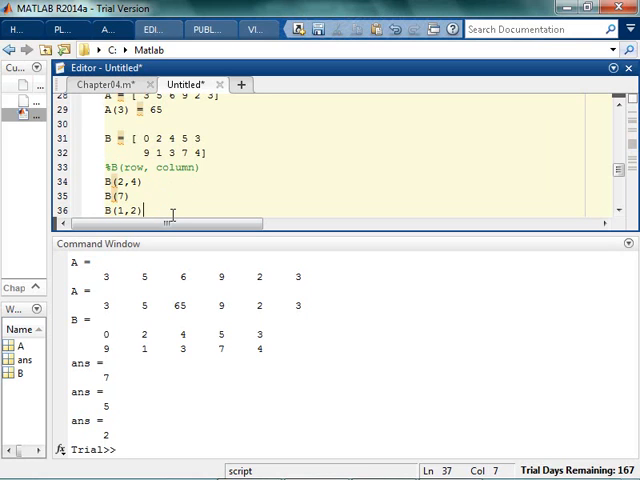
pyautogui.write('B(3)')
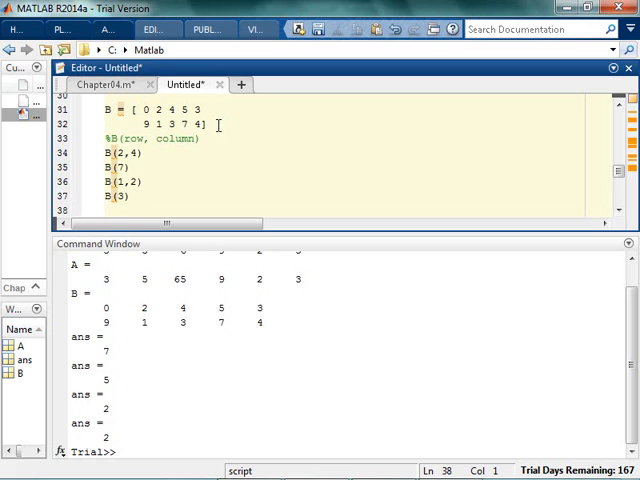
# - Start a '%% The colon operator' section with a 'first row only' comment and clc,clear
pyautogui.write('%% The colon operator')
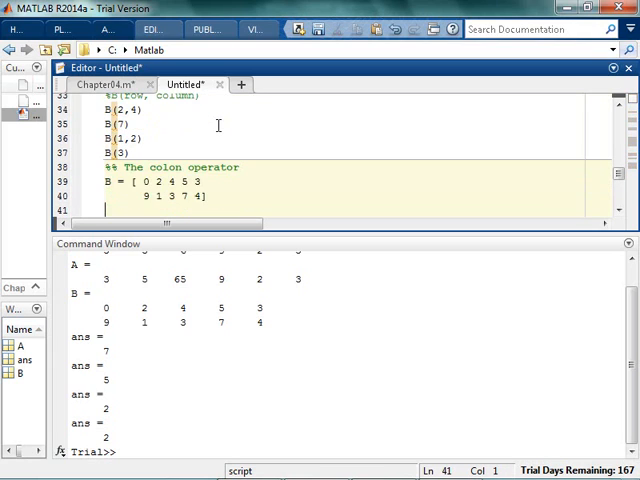
pyautogui.write('% I want to pu')
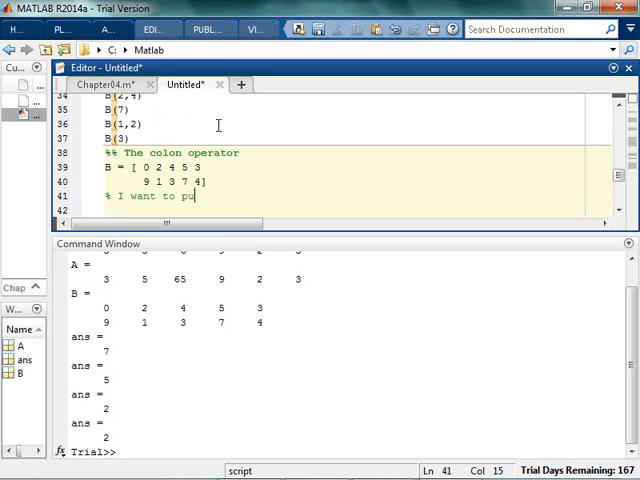
pyautogui.write('ll the first')
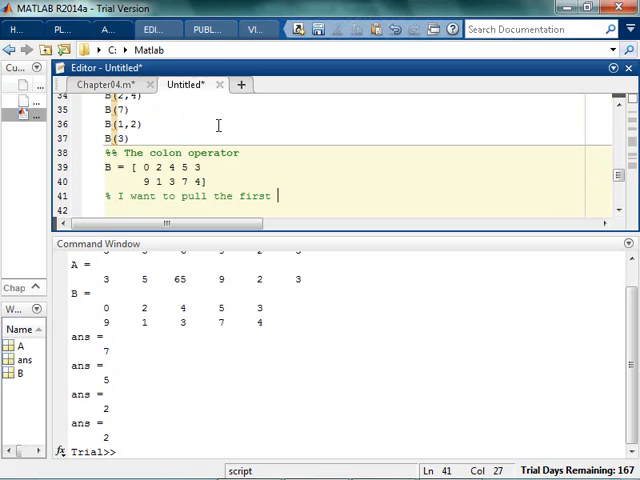
pyautogui.write('row only')
pyautogui.click(355, 209)
pyautogui.write('B')
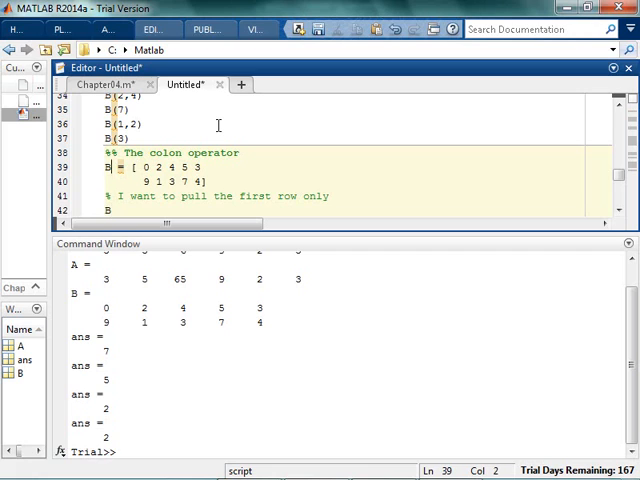
pyautogui.write('clc,clear')
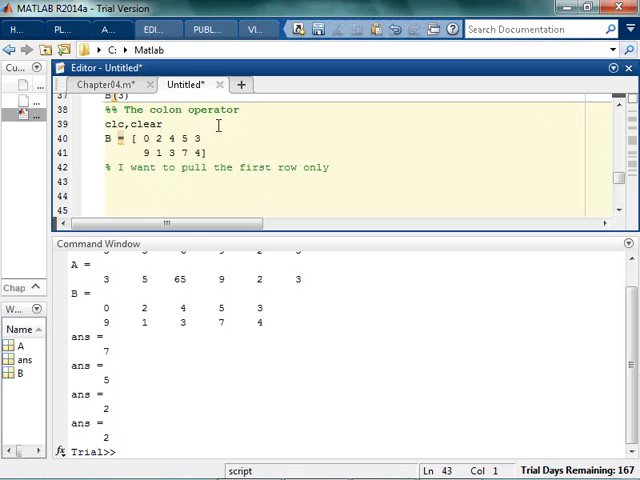
# - Add a %B(row, col) comment and extract the first row with B(1,:)
pyautogui.write('%B(row, column')
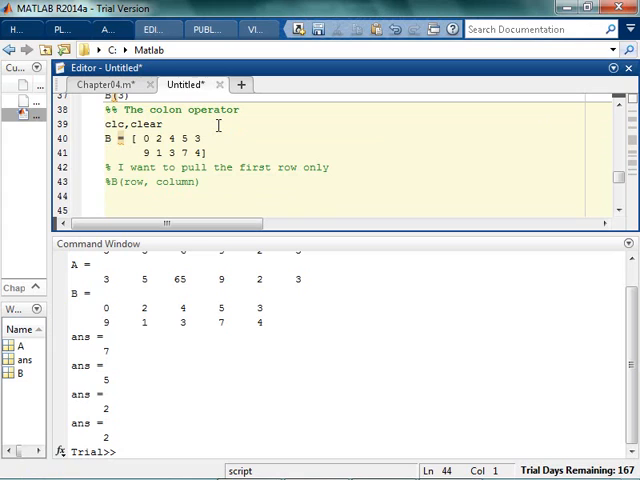
pyautogui.write('B(1,')
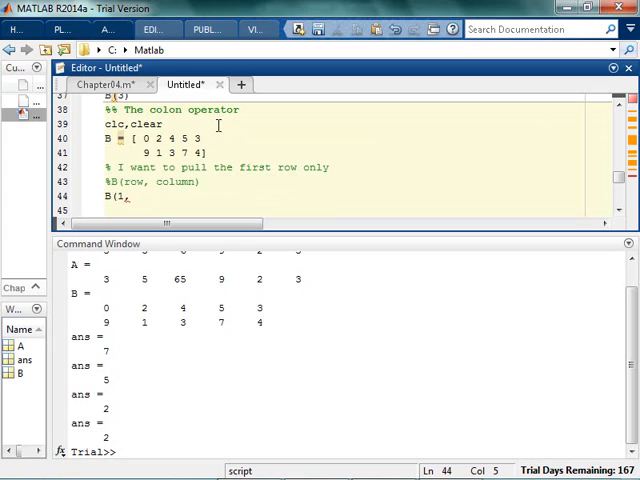
pyautogui.write(':)')
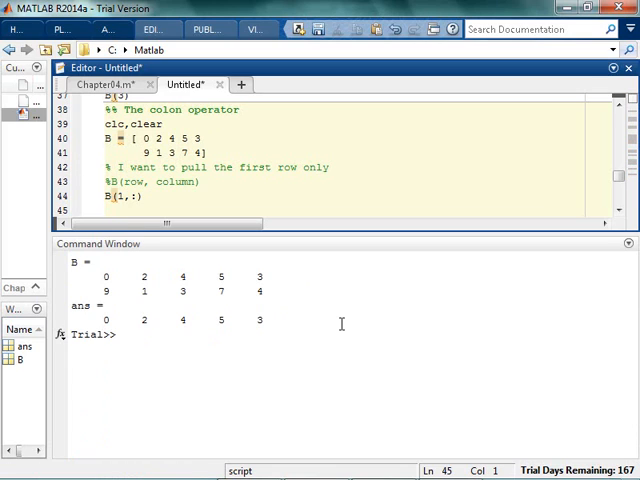
# - Add a '% Second row only' comment and extract the second row with B(2,:)
pyautogui.write('% I')
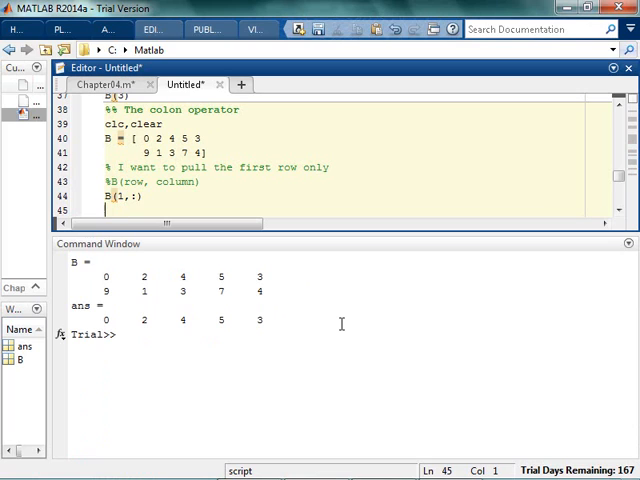
pyautogui.write('% Second row o')
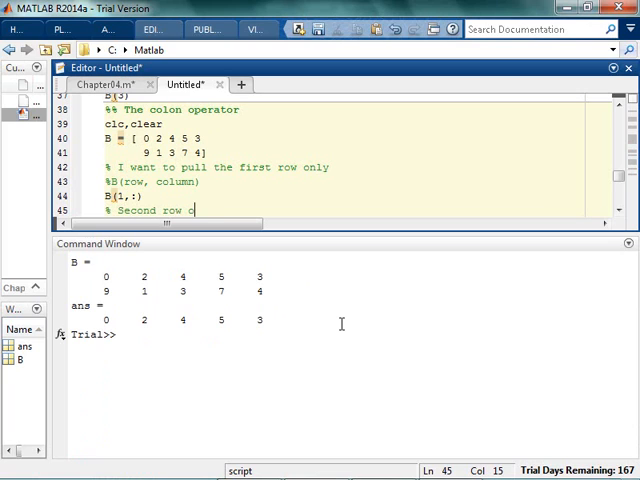
pyautogui.write('B(2')
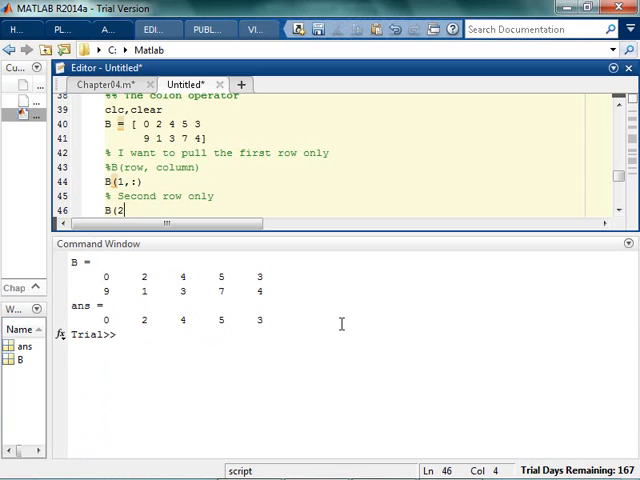
pyautogui.write(',:)')
pyautogui.write('% I want to pull the first ')
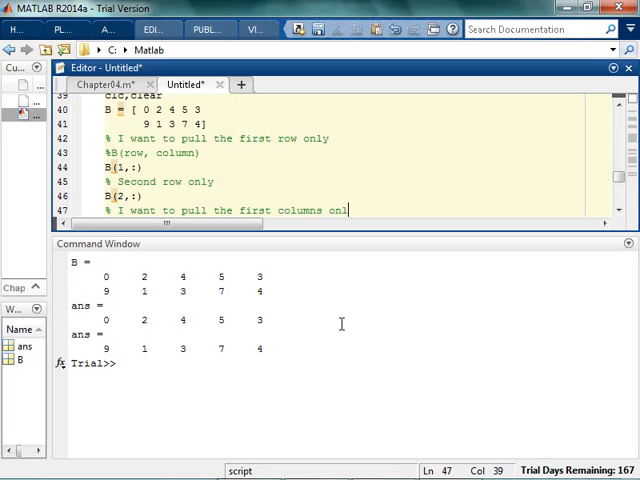
# - Add a 'column only' comment and extract the first column with B(:,1)
pyautogui.write('column only')
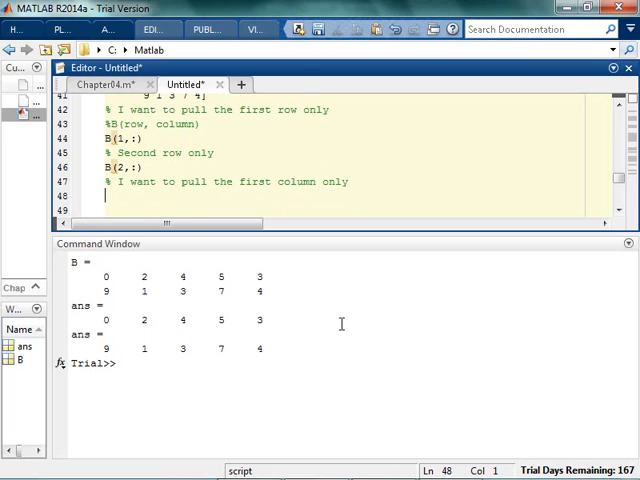
pyautogui.write('B')
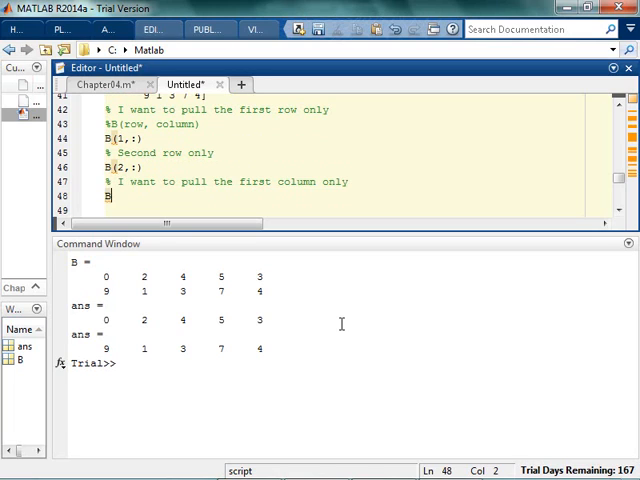
pyautogui.write('(')
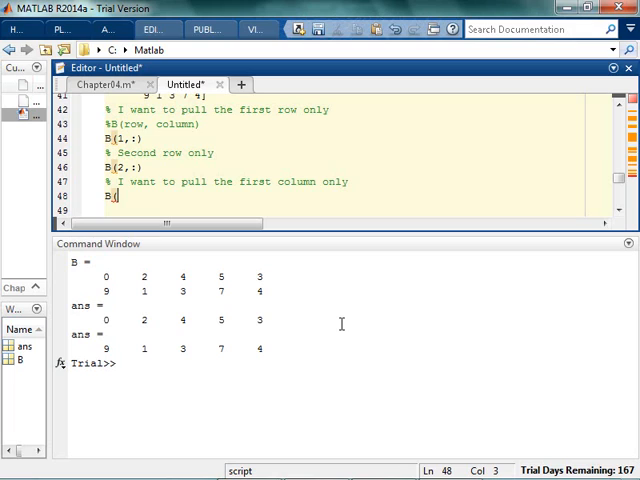
pyautogui.write('(:,1')
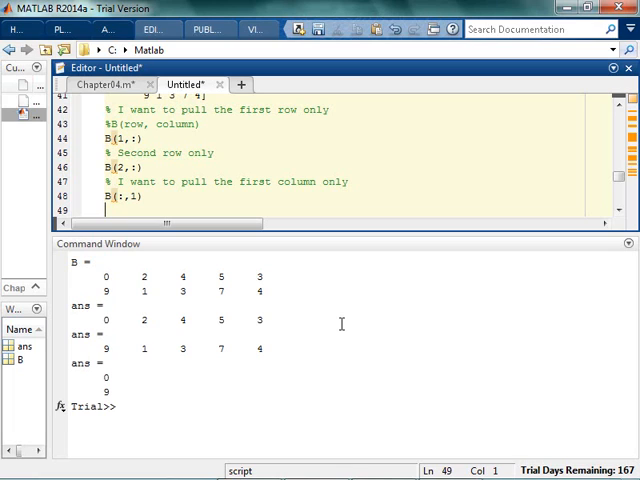
# - Enter x = 1:5 and begin the comment 'I want all the rows, but only columns'
pyautogui.write('x = 1:5')
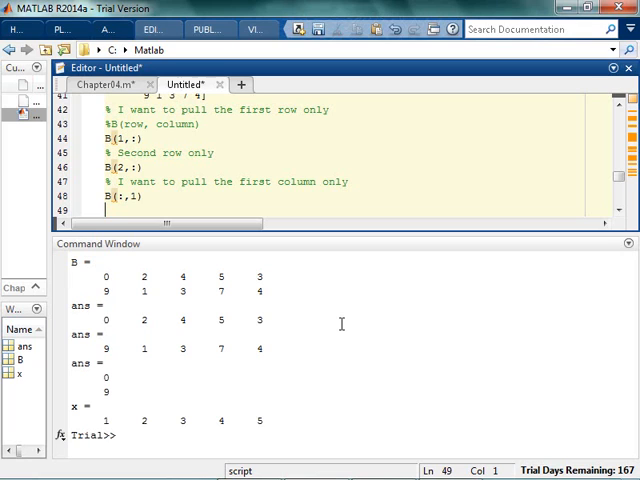
pyautogui.write('% I want')
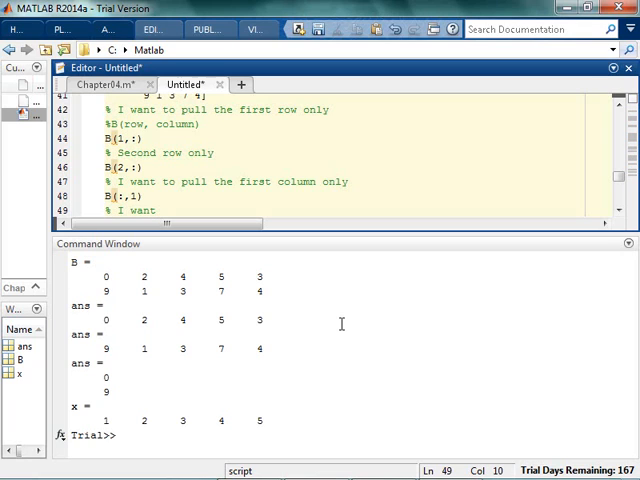
pyautogui.write('the')
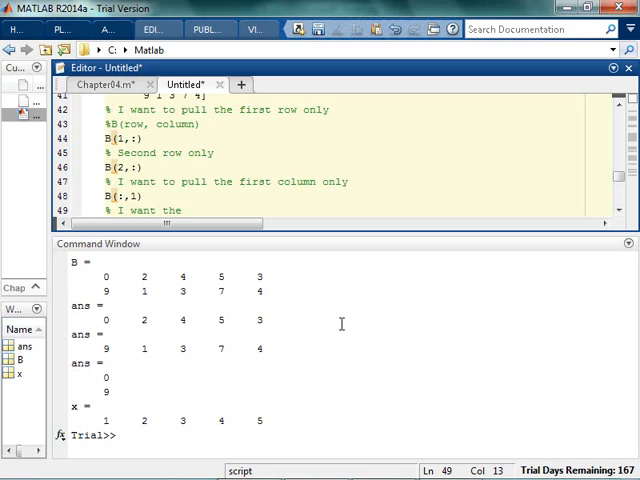
pyautogui.press('Backspace')
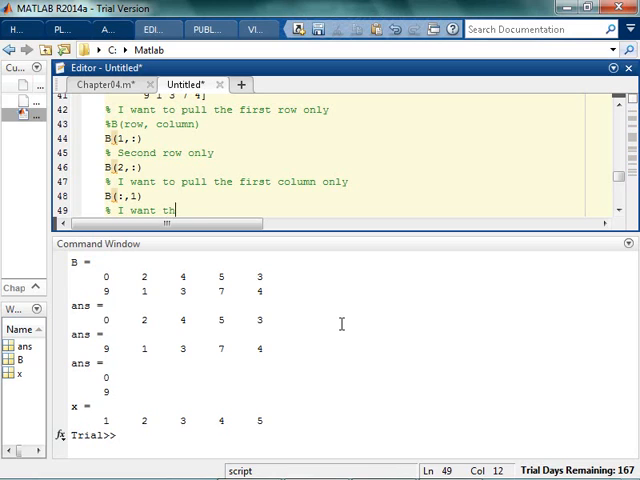
pyautogui.write('all the row')
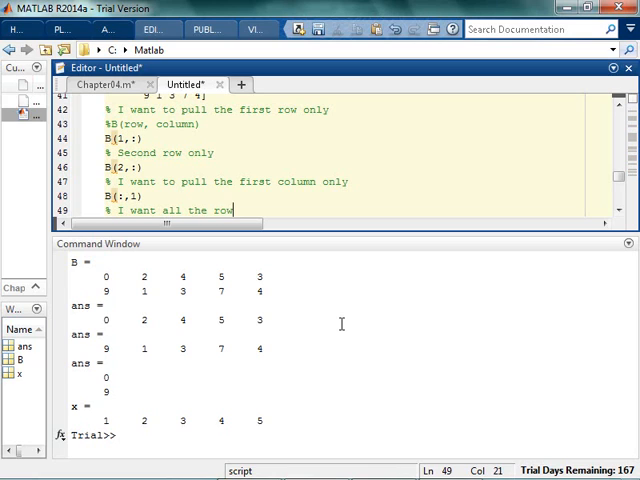
pyautogui.write('s, but only colum')
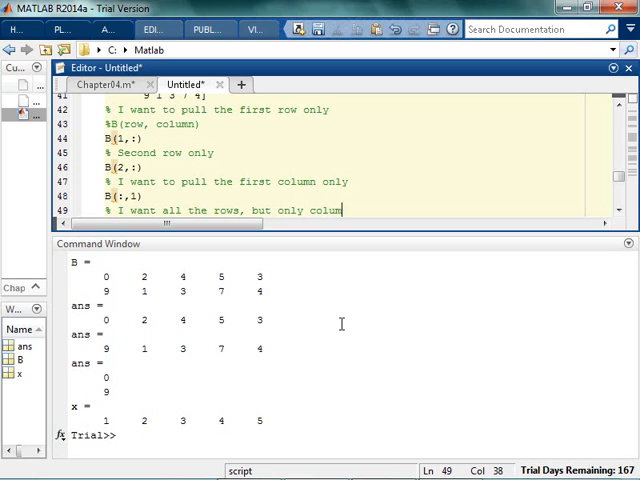
# - Finish the 'columns 1 through 3' comment and add B(:,1:3)
pyautogui.write('ns 1 through 3')
pyautogui.write('B')
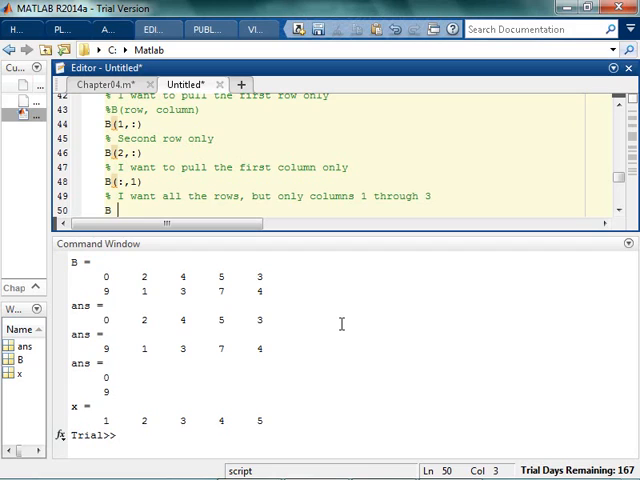
pyautogui.write('(')
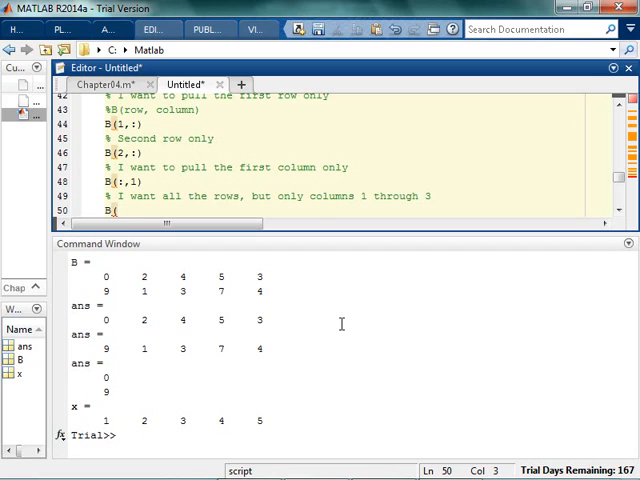
pyautogui.write(':,')
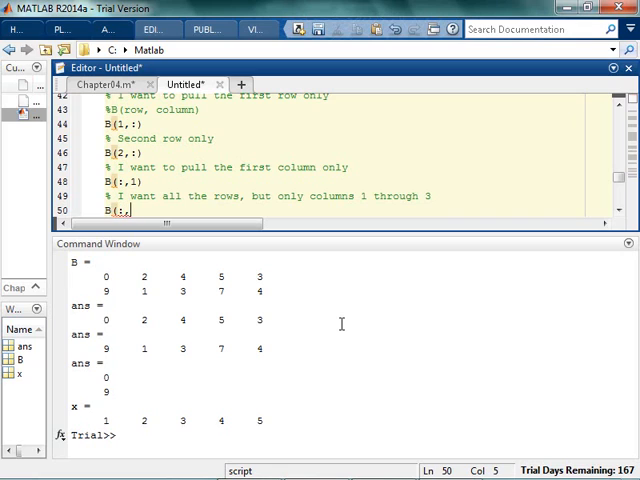
pyautogui.write('1:3')
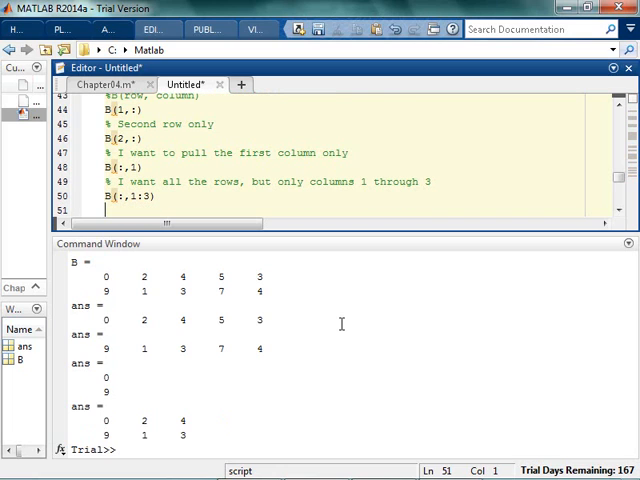
# - Comment 'all the rows, but only columns 3 through 5' and add B(:,3:5)
pyautogui.write('% I want al')
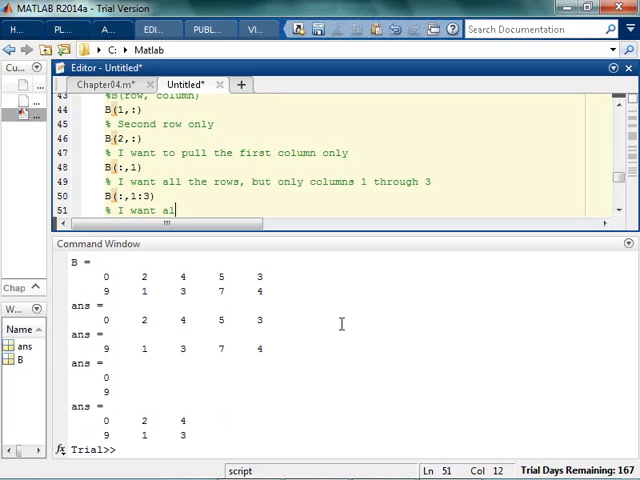
pyautogui.write('l the rows, but only columns')
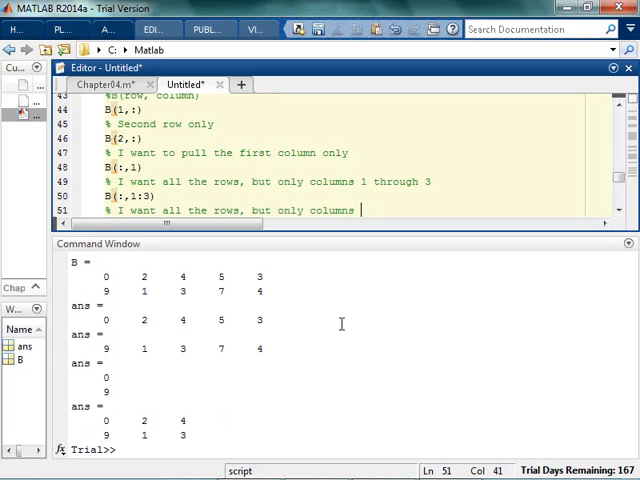
pyautogui.write('3 through 5')
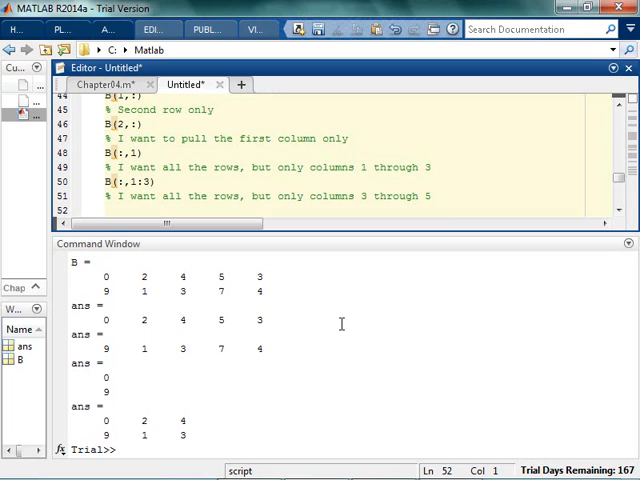
pyautogui.write('B(:')
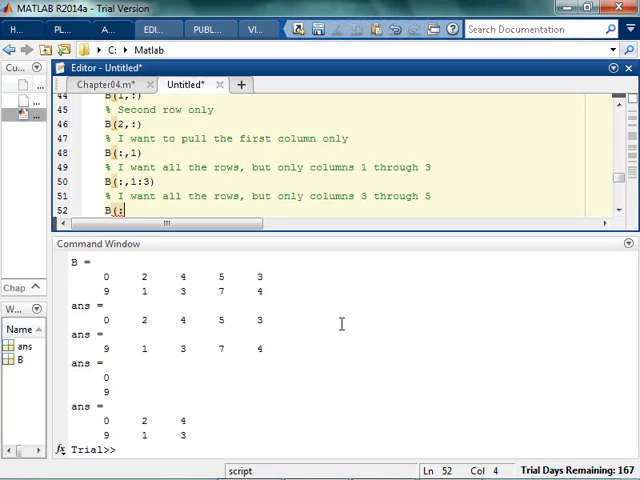
pyautogui.write(',3')
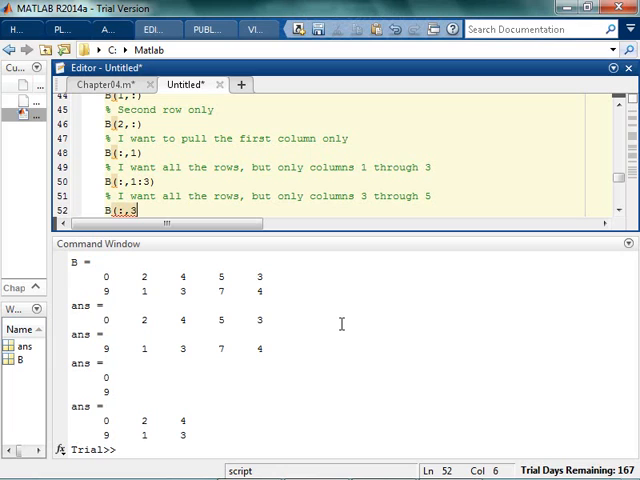
pyautogui.write(':5)')
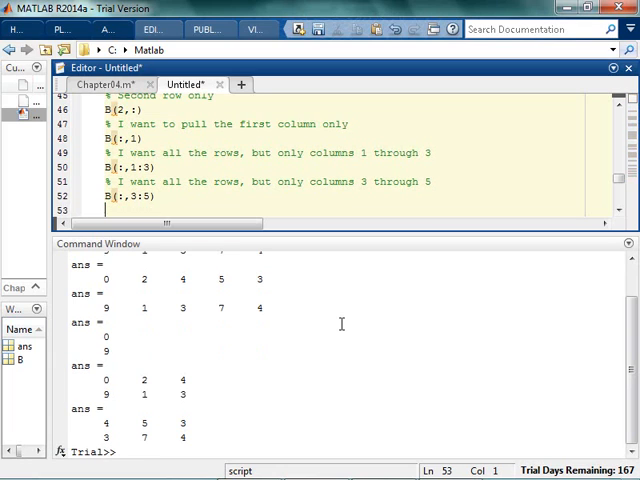
# - Comment 'only columns 1, 3, and 5' and extract them with B(:,1:2:5)
pyautogui.write('% I want all the rows, but')
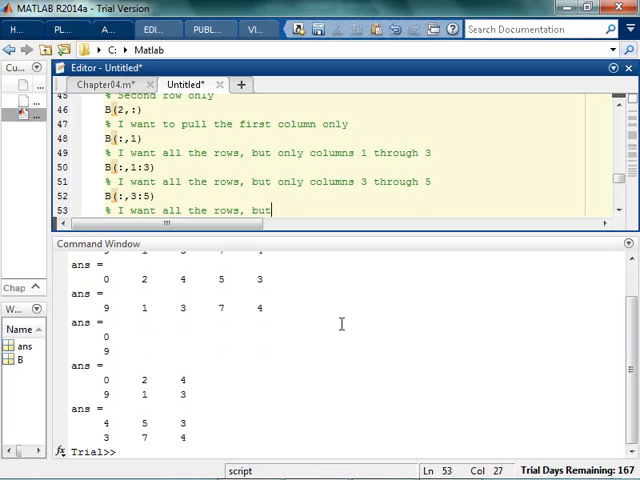
pyautogui.write('only columns 1')
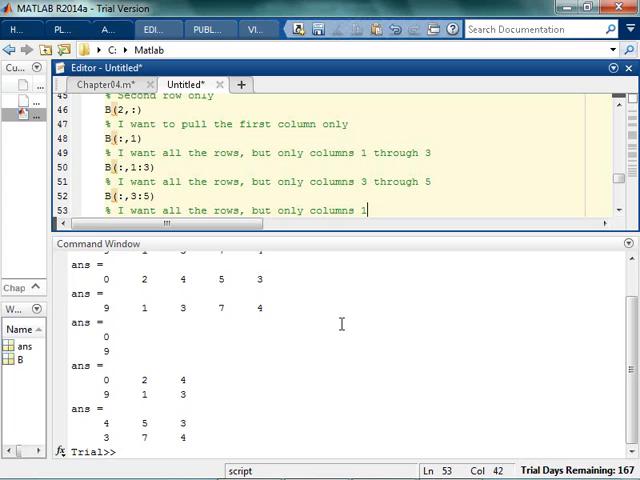
pyautogui.write(', 3, and 5')
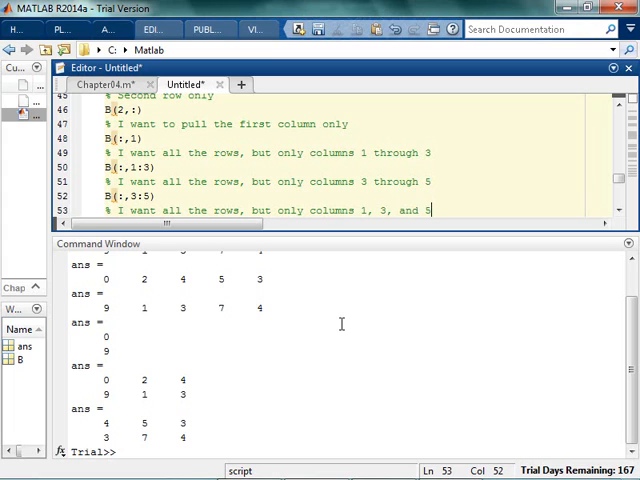
pyautogui.press('enter')
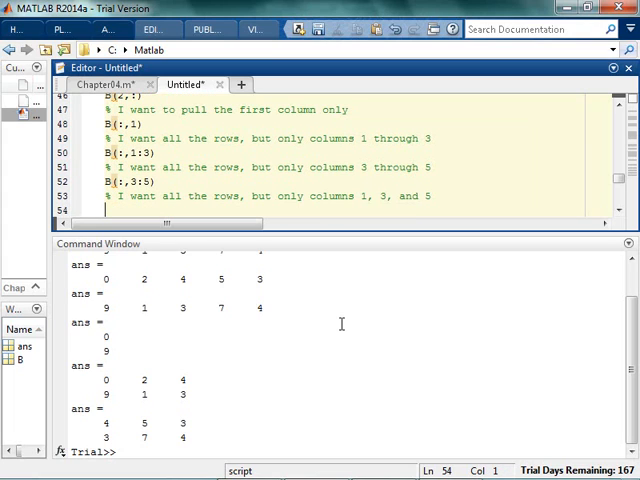
pyautogui.write('B(')
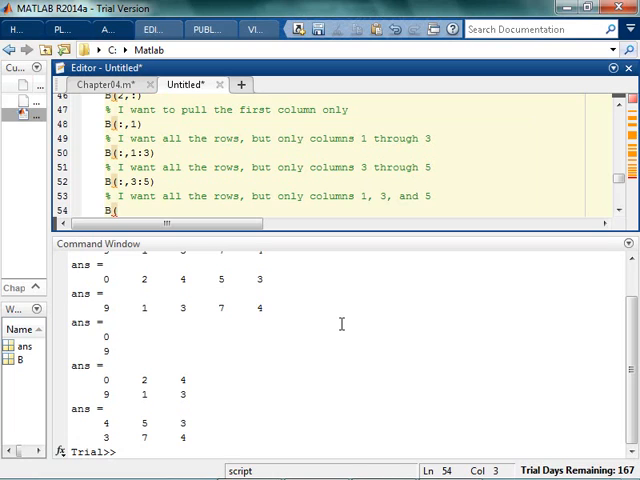
pyautogui.write(':,1:')
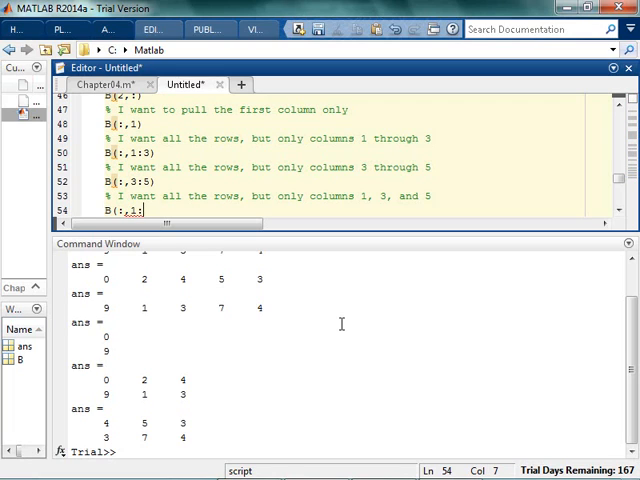
pyautogui.write('2:5')
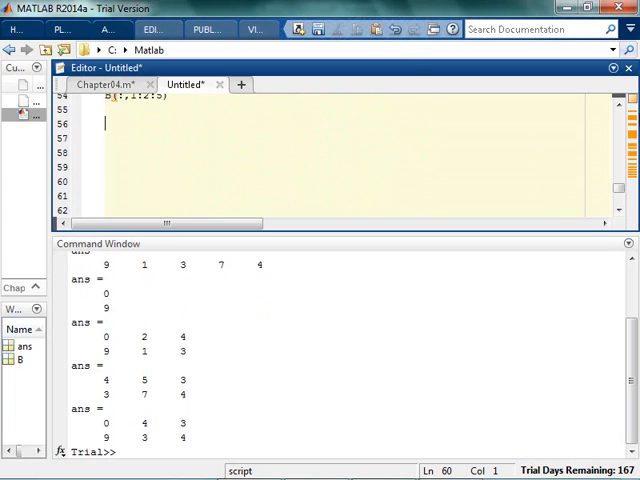
# - Add a new section header, query B(1,end) and B(2,end), and start a first-row comment
pyautogui.write('%% The colon operator')
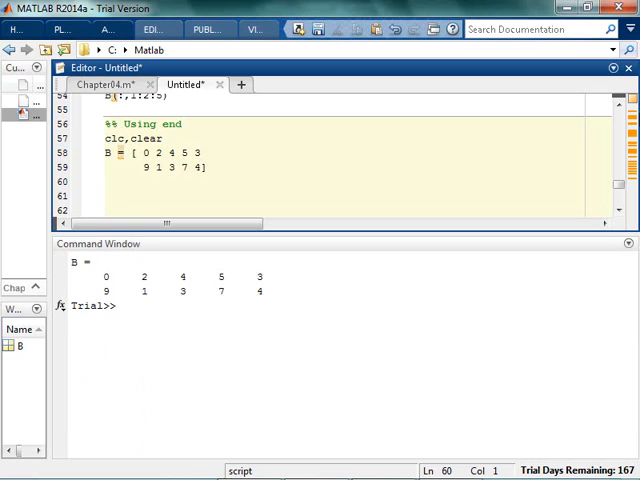
pyautogui.write('B(')
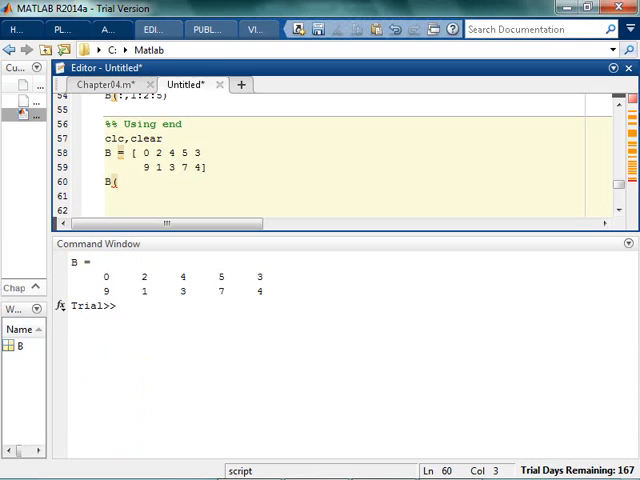
pyautogui.write('(1,end)')
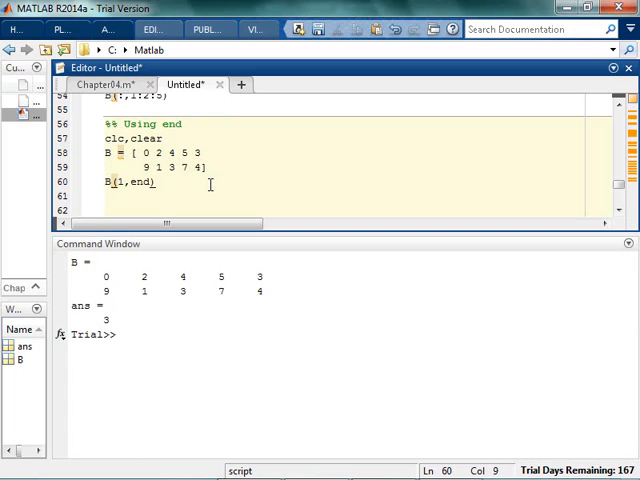
pyautogui.write('B(2,')
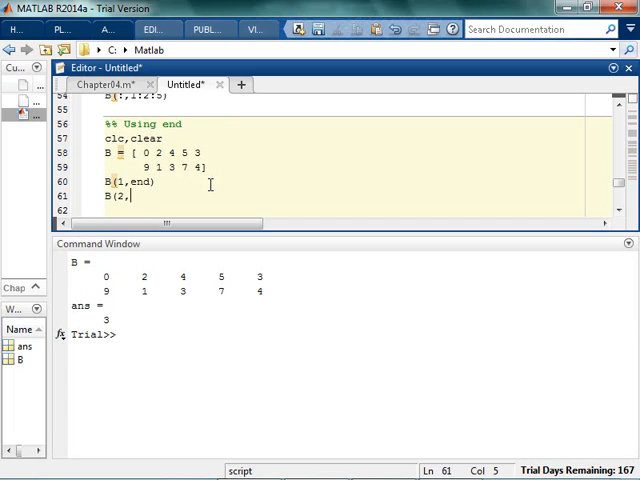
pyautogui.write('end)')
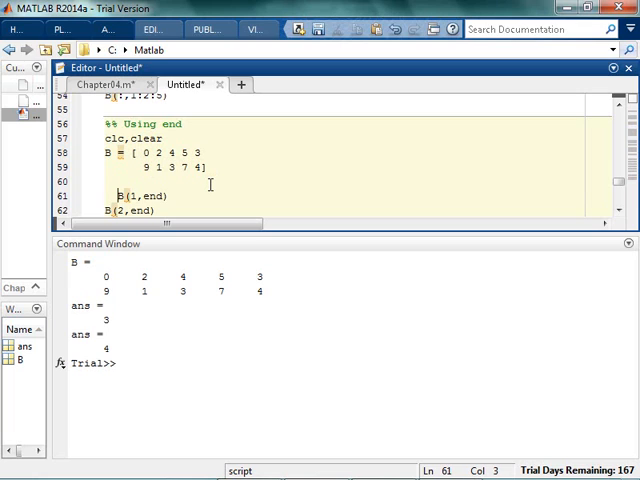
pyautogui.write('% First row, last column')
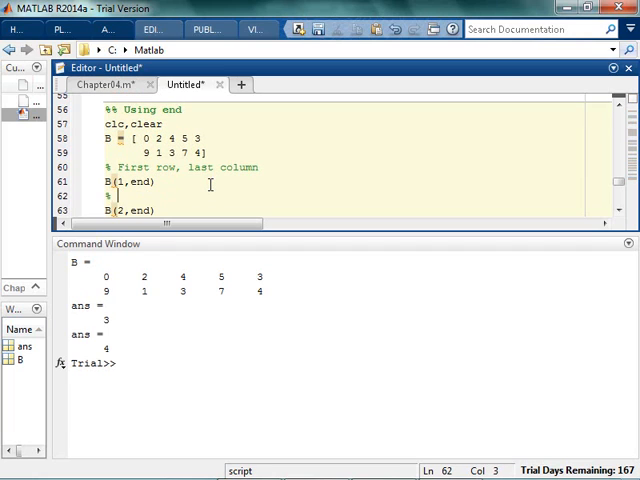
# - Comment 'Second row, 3rd column' and add B(end, 3)
pyautogui.write('Second row, 1')
pyautogui.write('%')
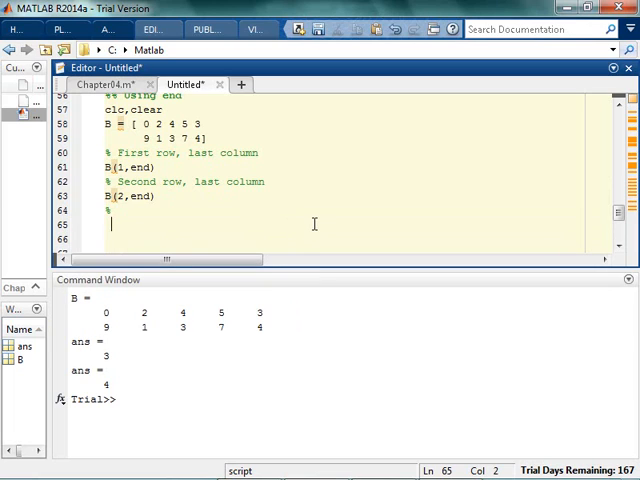
pyautogui.write('B')
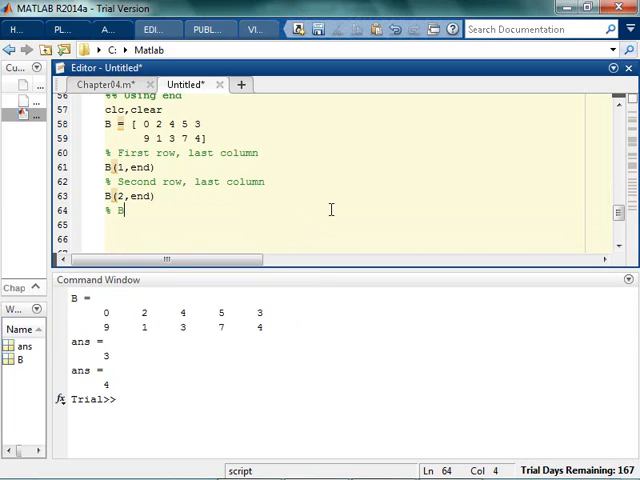
pyautogui.press('BackSpace')
pyautogui.write('Last r')
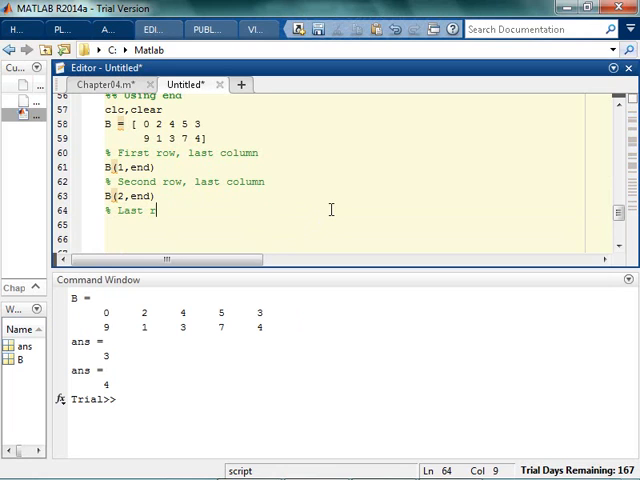
pyautogui.write('ow, 3rd column')
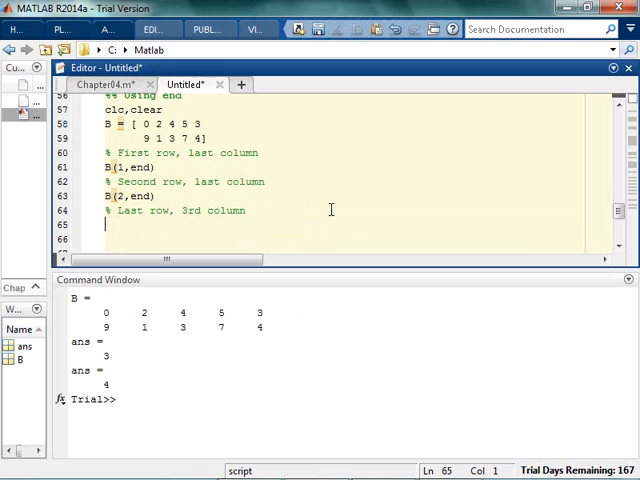
pyautogui.write('B(')
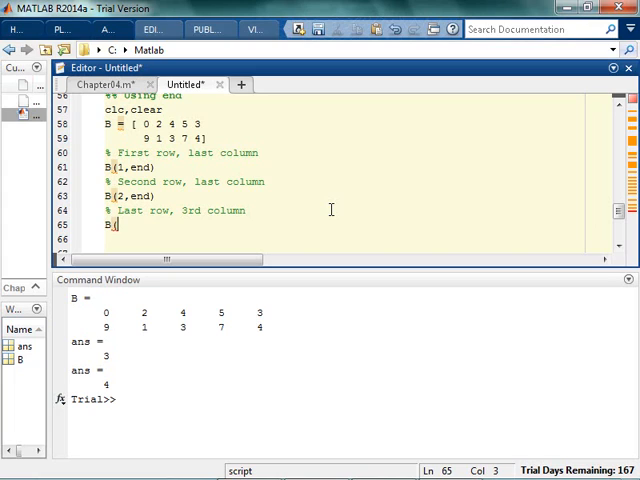
pyautogui.write('end, 3')
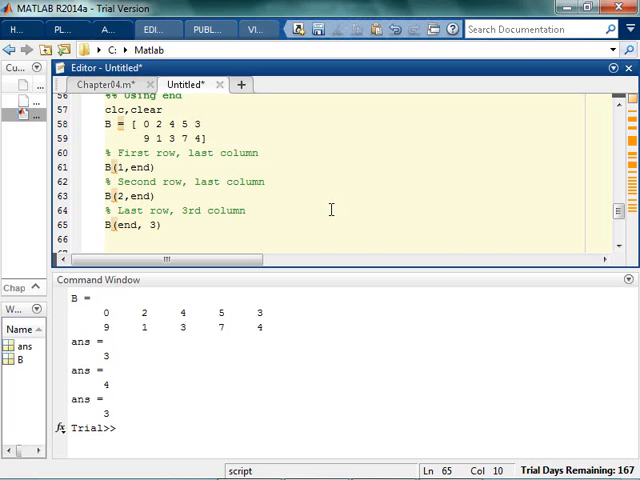
# - Comment '4th column, last row' and add B(end, 4)
pyautogui.write('%')
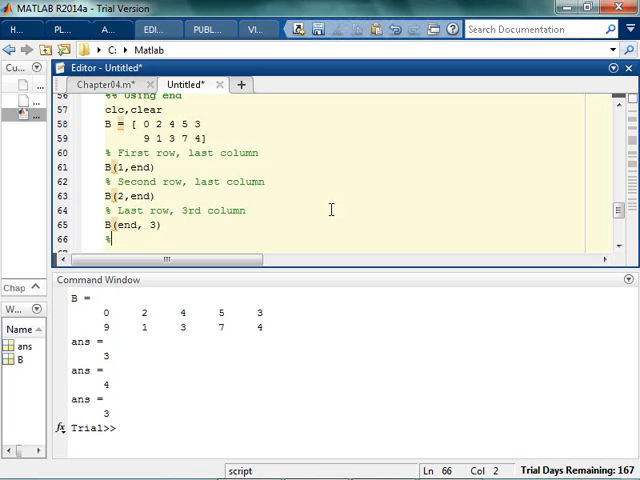
pyautogui.write('4th')
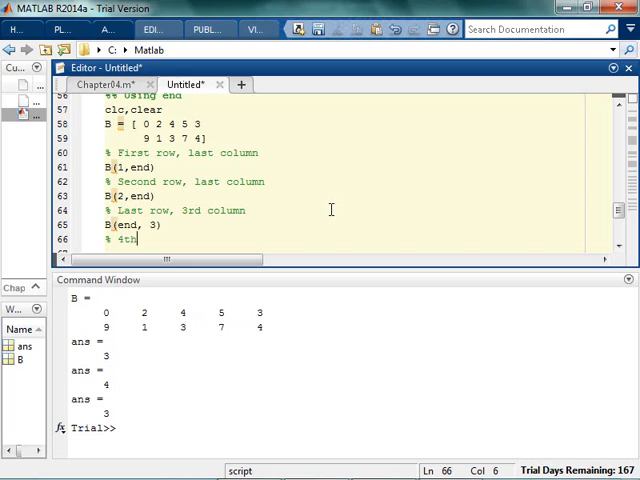
pyautogui.write('column, last row')
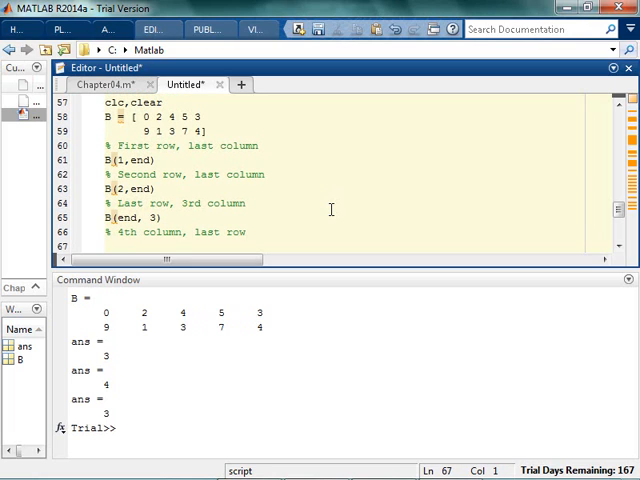
pyautogui.write('B(')
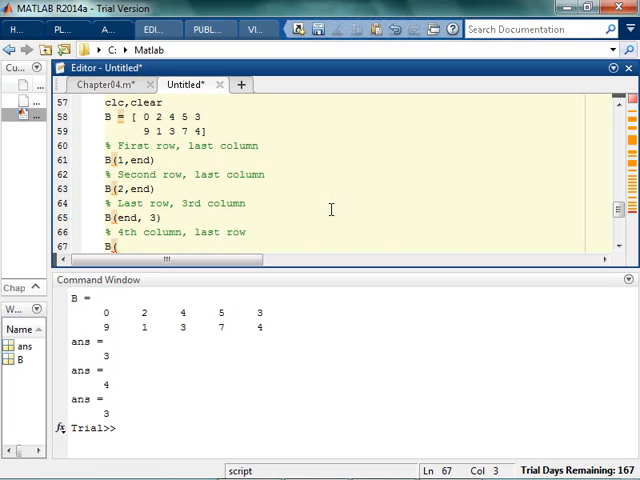
pyautogui.write('4,')
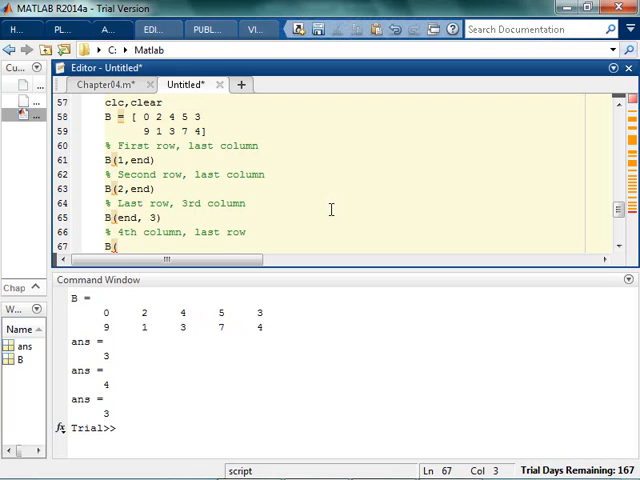
pyautogui.write('--->  last row,s')
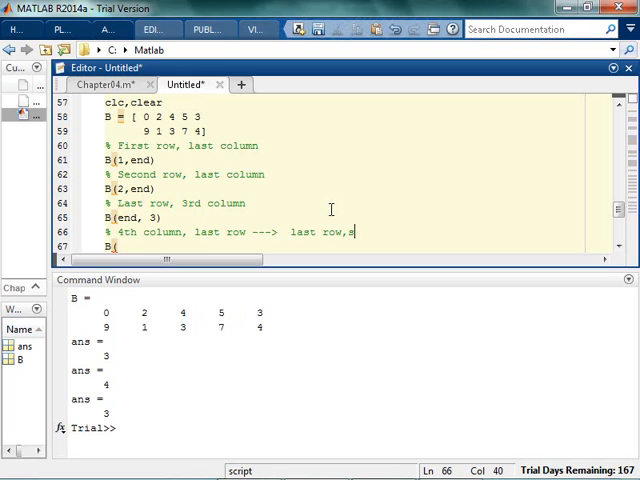
pyautogui.write('4th colu')
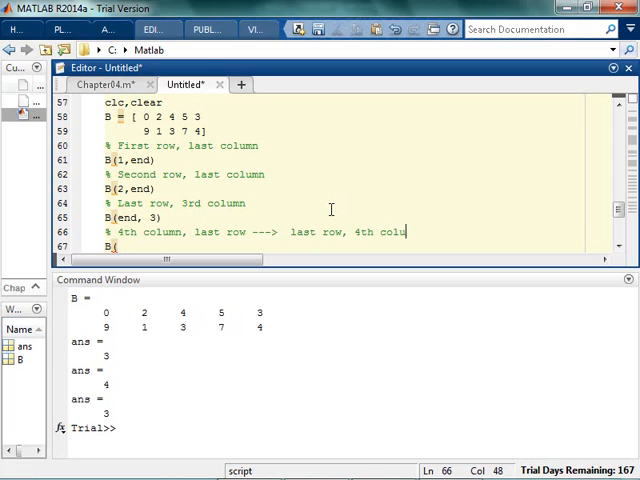
pyautogui.write('end, 4')
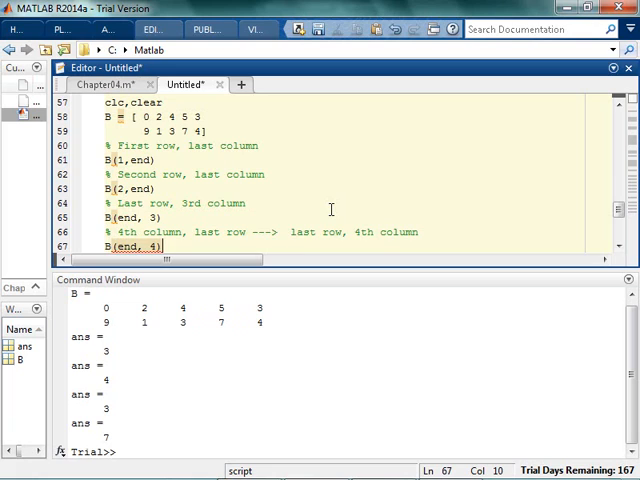
# - Comment 'last row, last column?', add B(end, end), run, and dismiss the error dialog
pyautogui.write('% last ro')
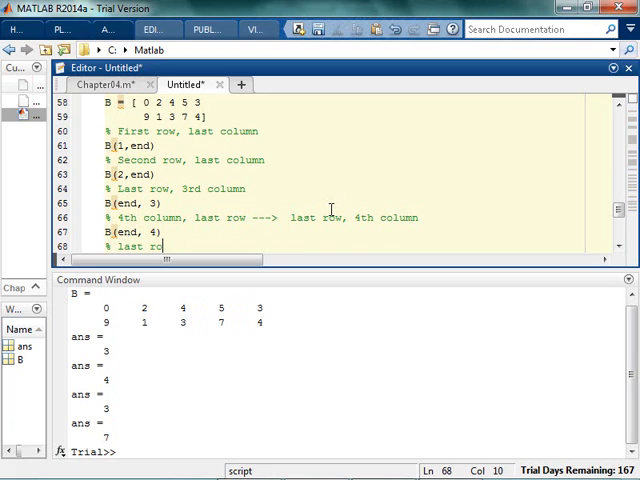
pyautogui.write('w, last column?')
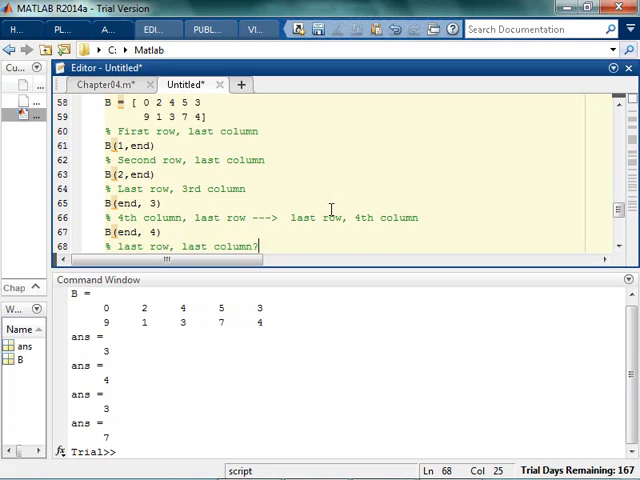
pyautogui.write('B(E')
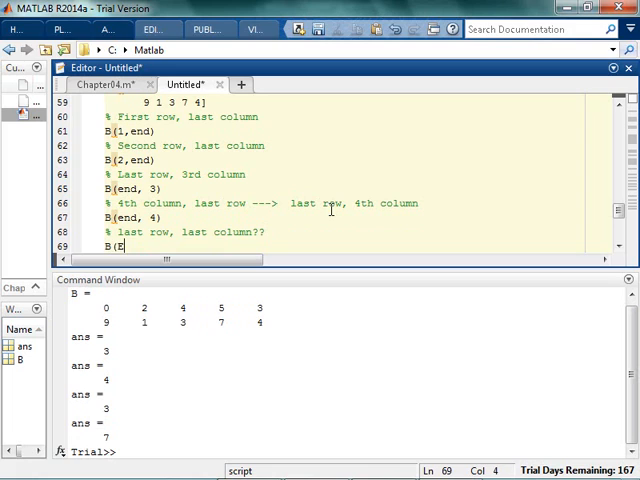
pyautogui.write('end, end)')
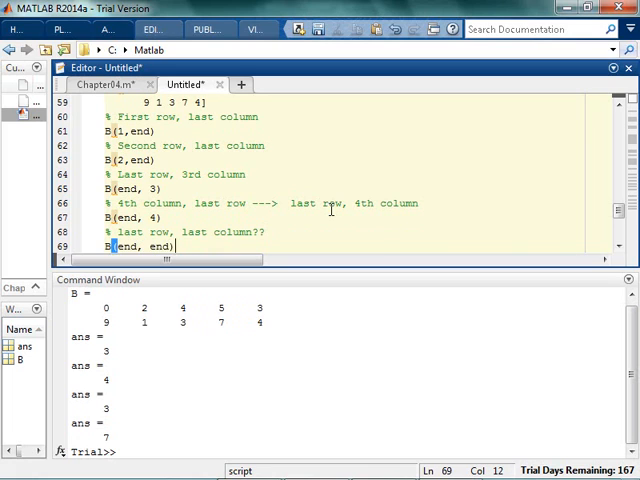
pyautogui.press('enter')
pyautogui.write('B(end')
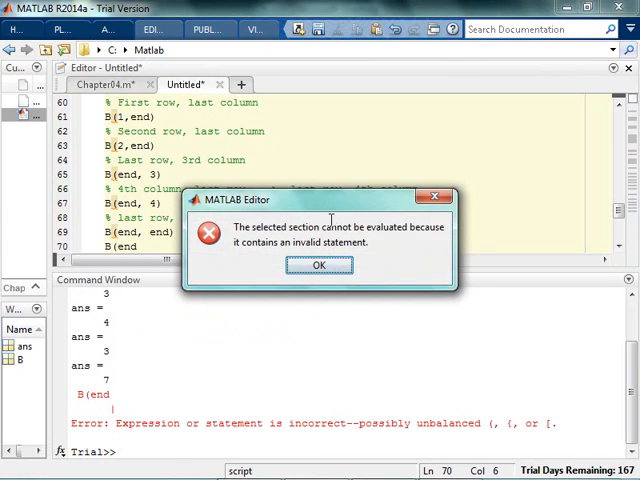
pyautogui.click(320, 265)
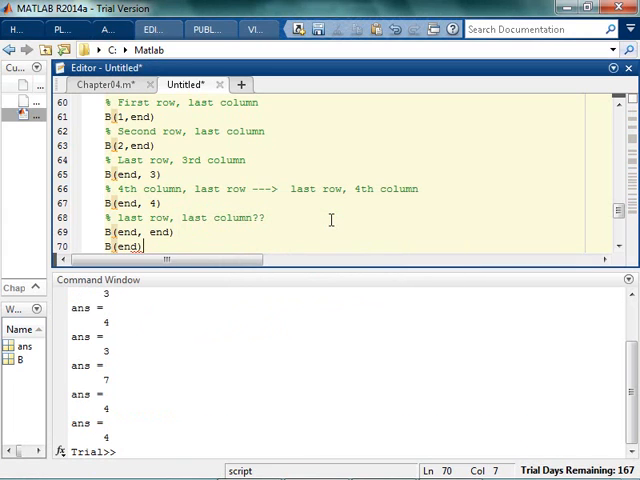